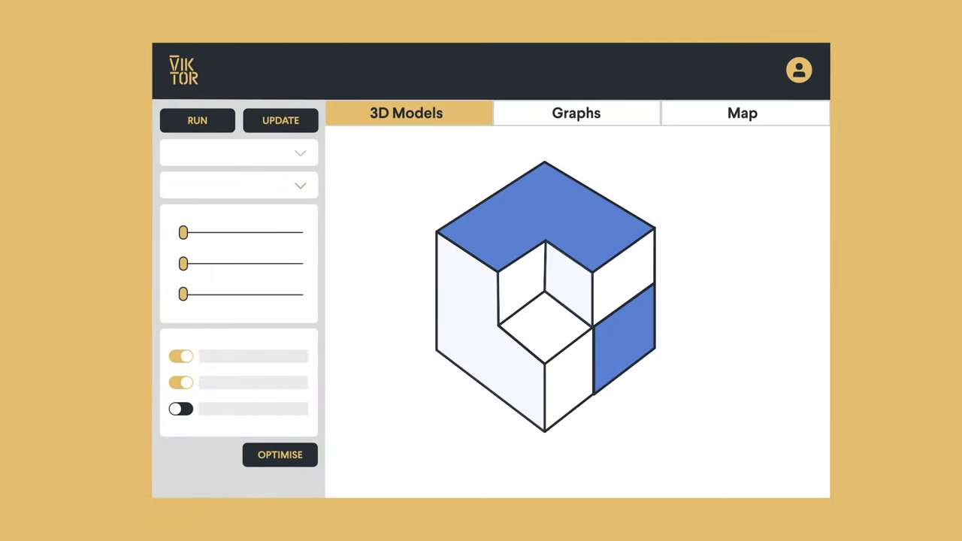
# Step: Switch the results view from the 3D model to the parallel-coordinates graph, then to the map with location markers
pyautogui.click(576, 113)
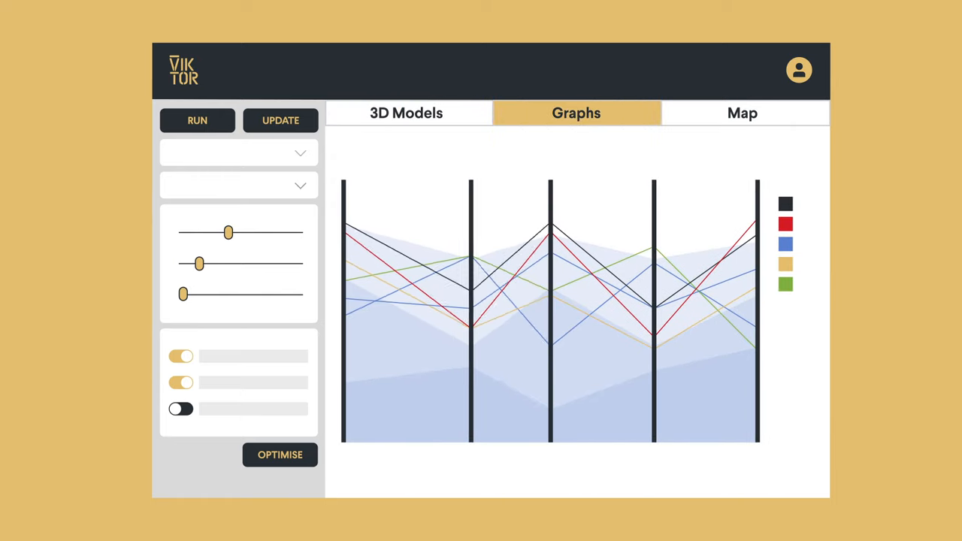
pyautogui.click(742, 113)
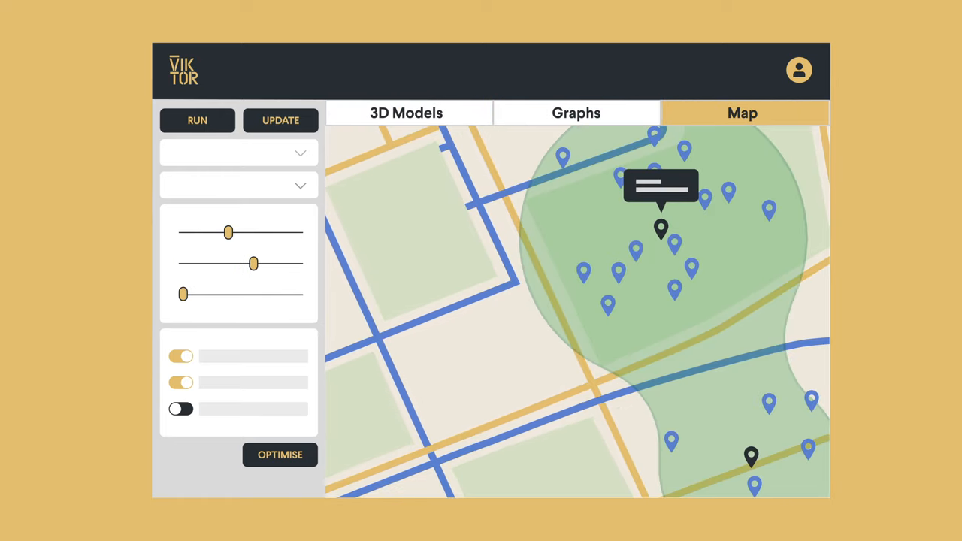